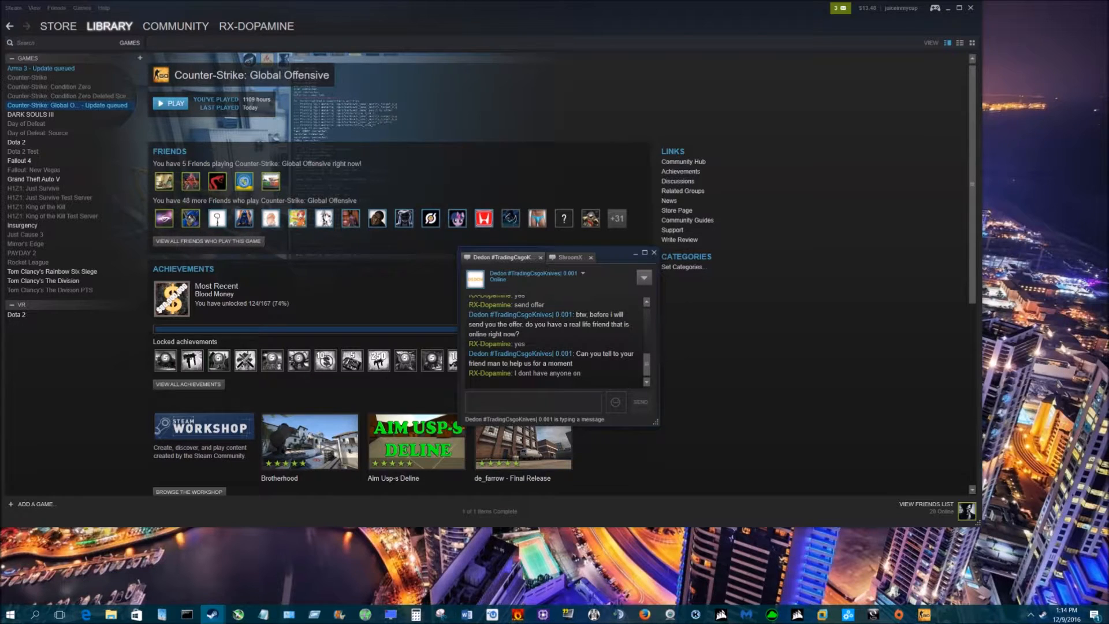
Scroll through the trader's knife-trade messages, then open their Steam Community profile
scroll("up", 3)
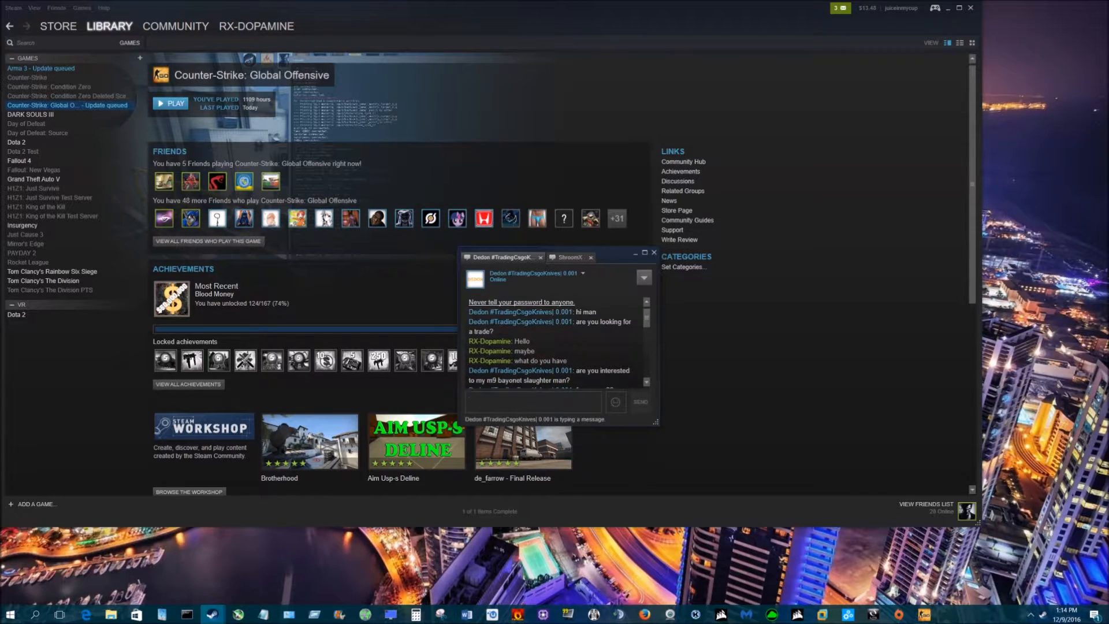
left_click(533, 401)
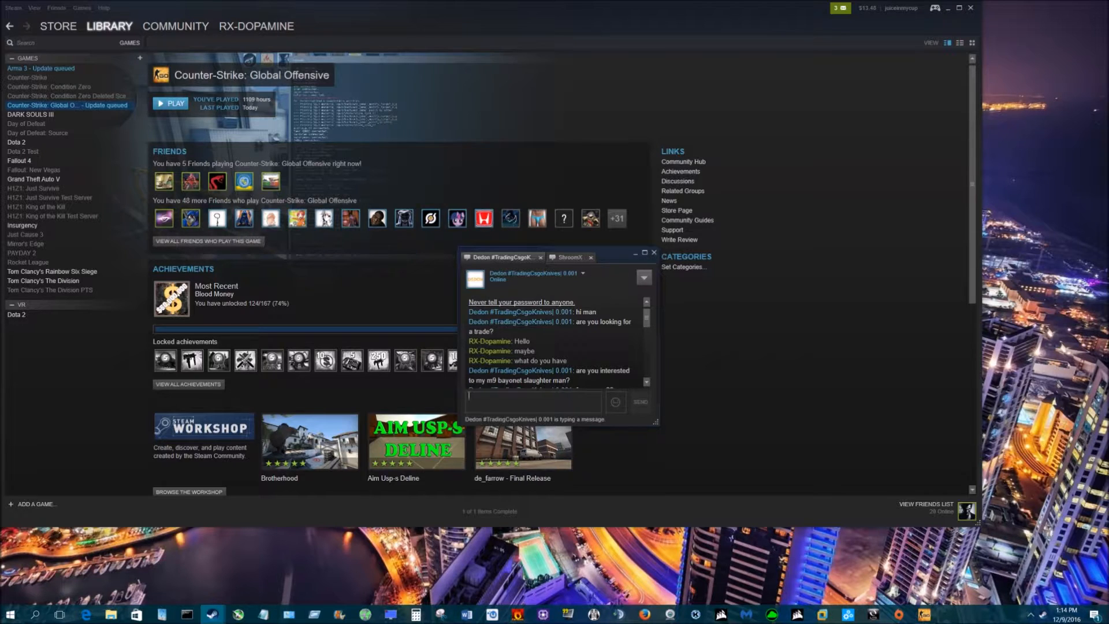
scroll("down", 3)
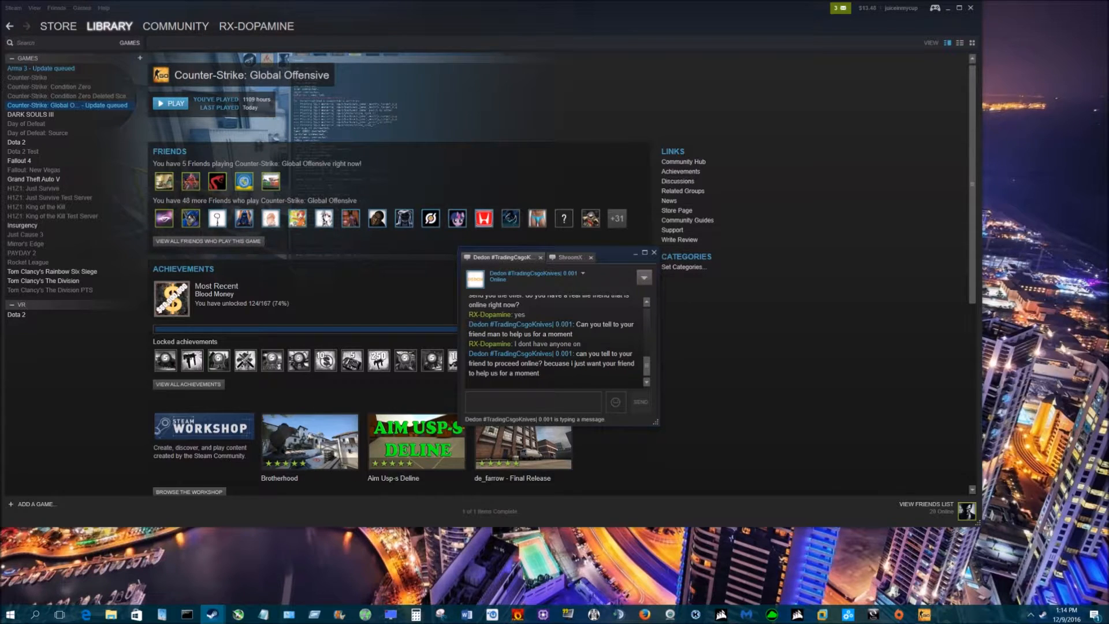
left_click(652, 253)
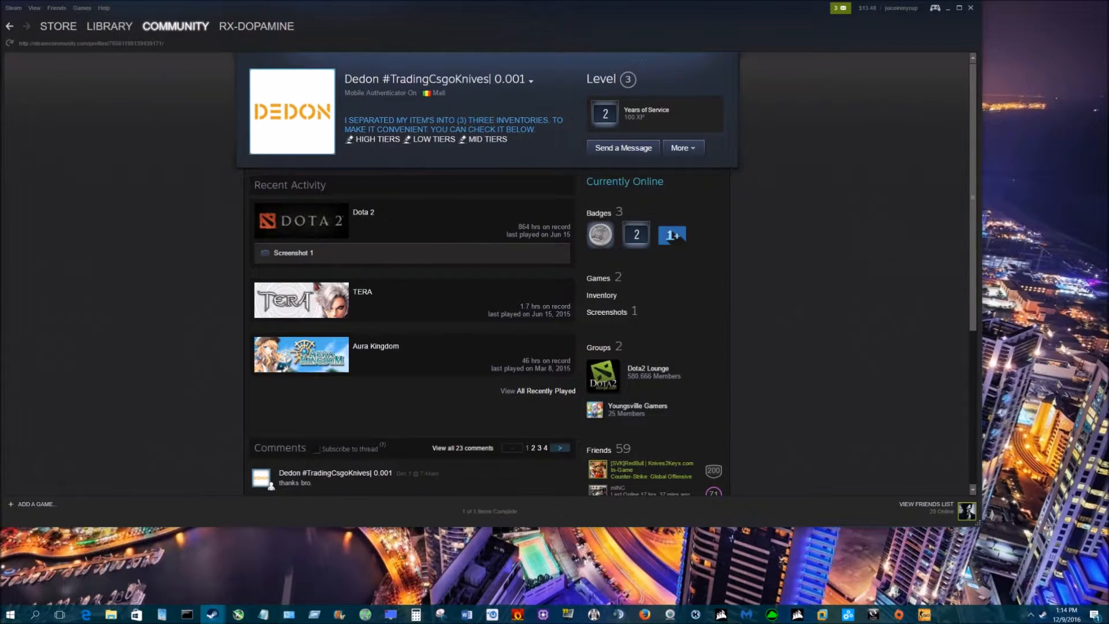
View the linked account's inventory, return, and reveal the trader's previously used names
left_click(602, 296)
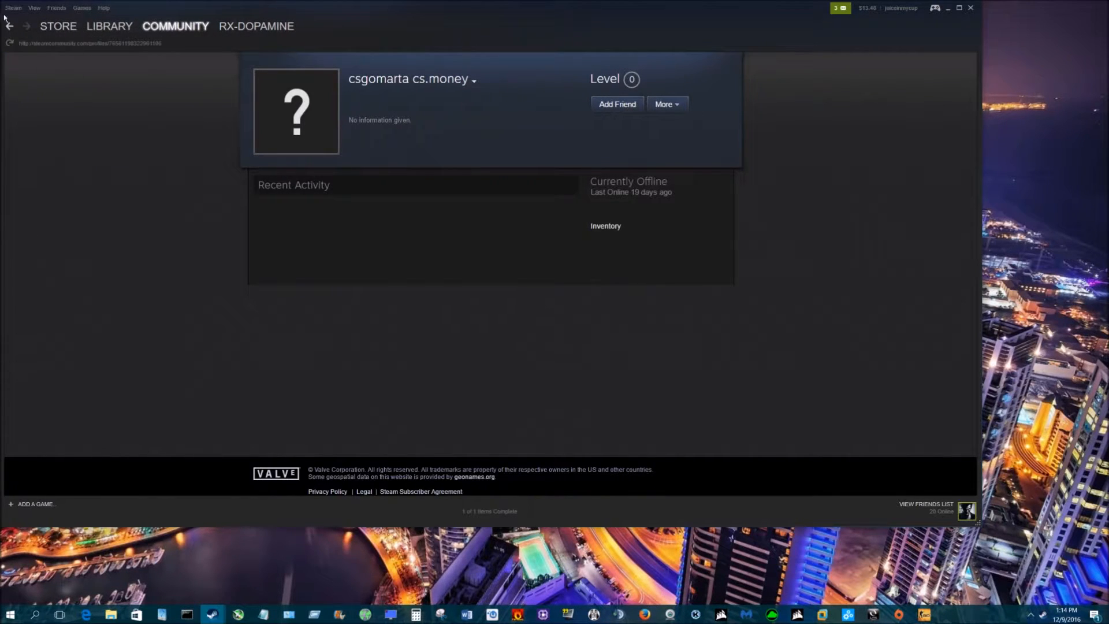
left_click(606, 226)
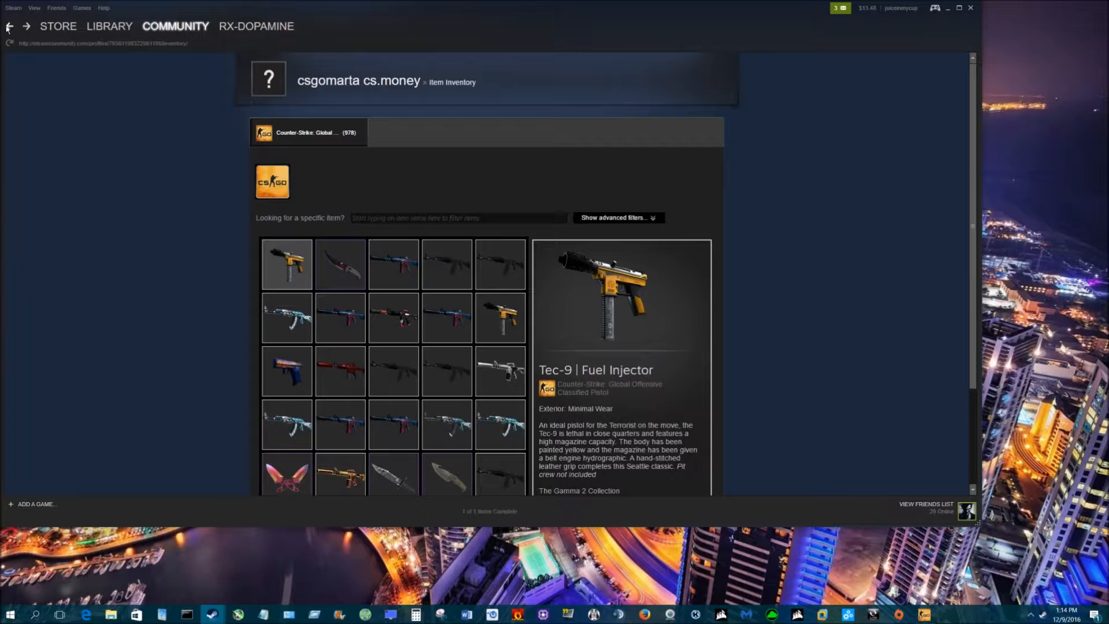
left_click(10, 26)
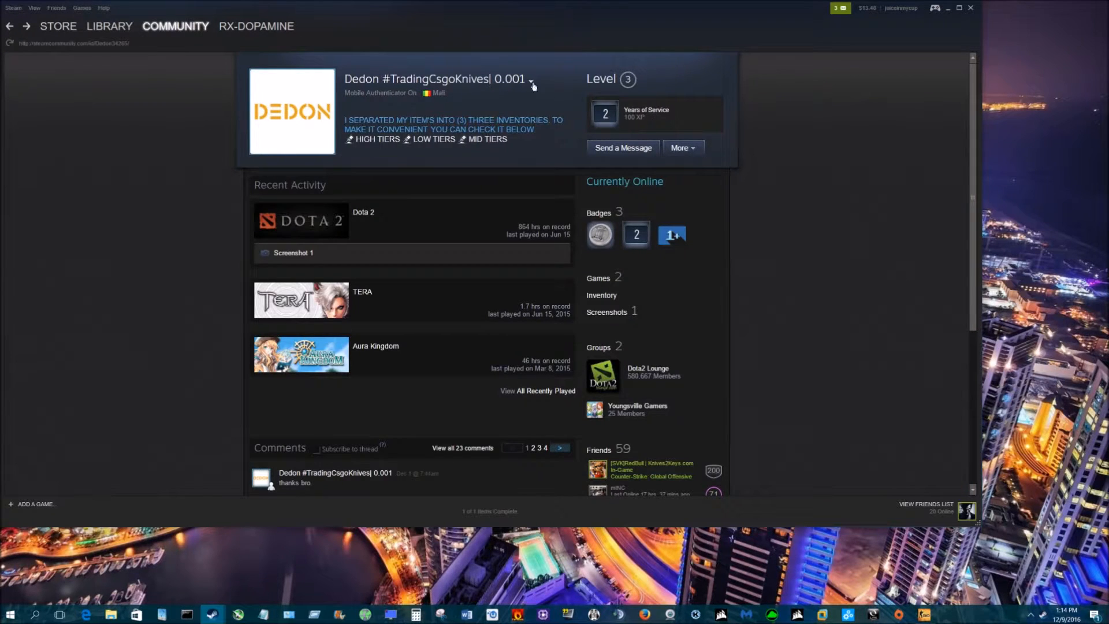
left_click(530, 83)
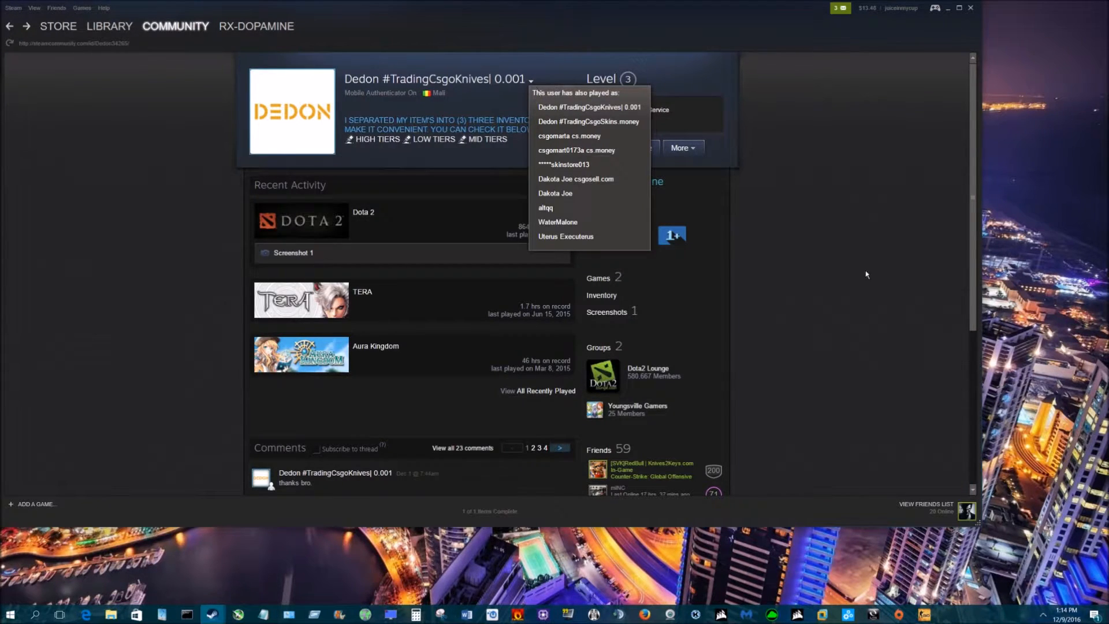
left_click(602, 296)
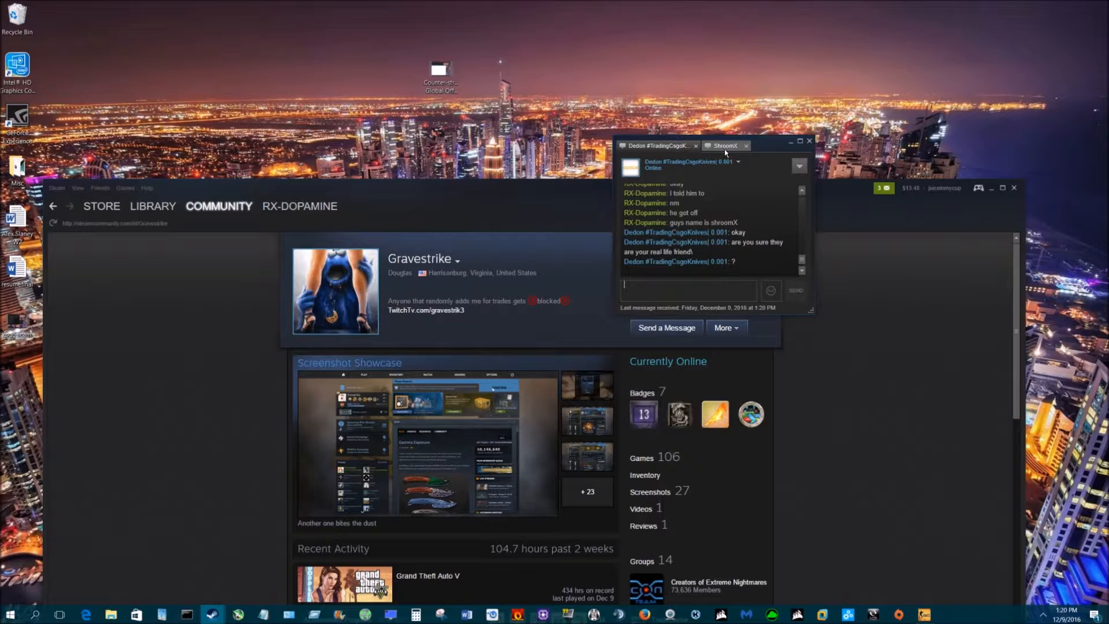
mouse_move(723, 150)
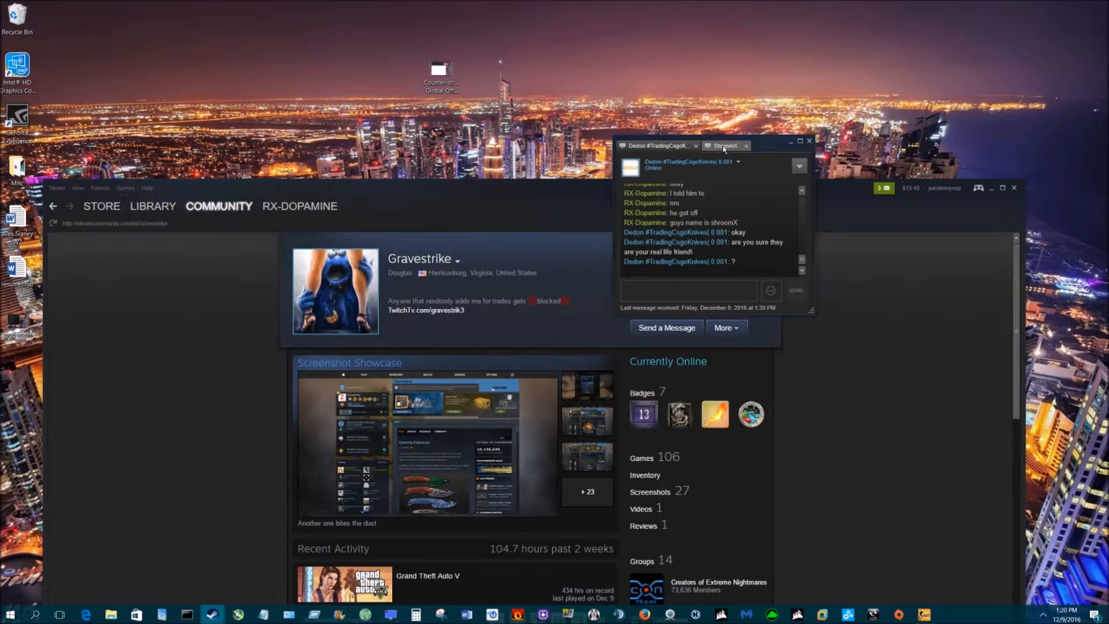
Check the friend's chat, then send the trader a reply saying the friend is a brother
left_click(724, 145)
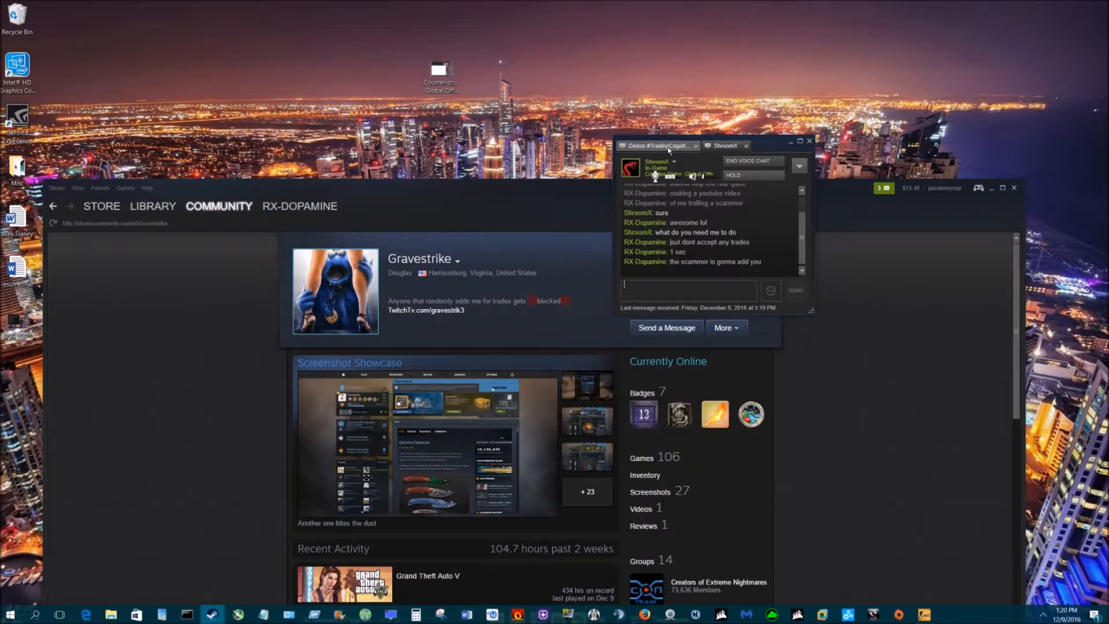
left_click(656, 146)
type("hes my brot")
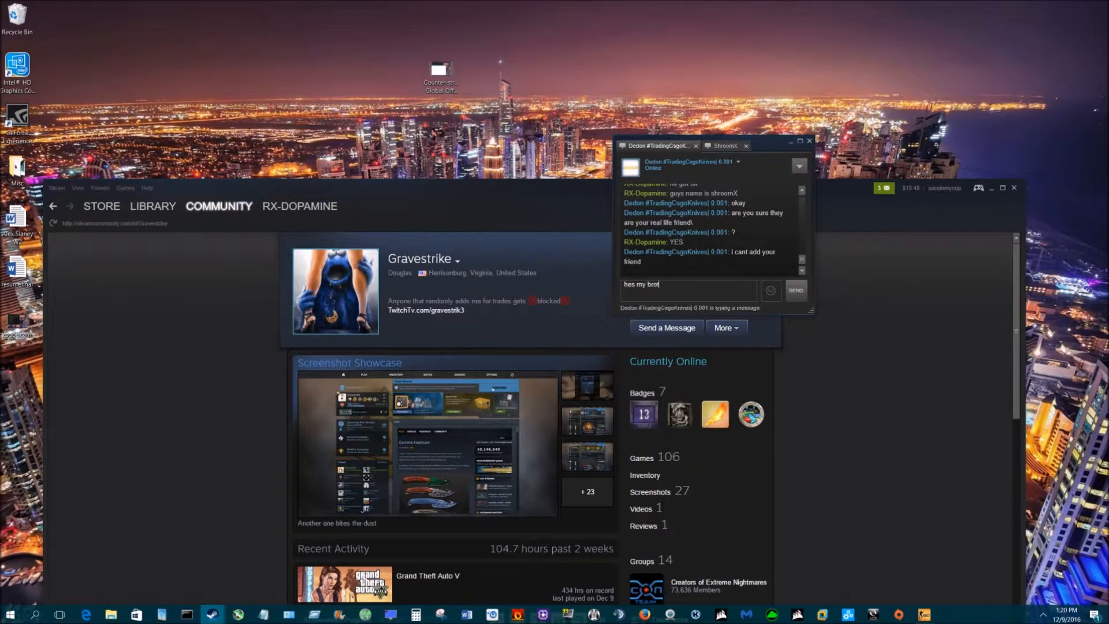
left_click(795, 290)
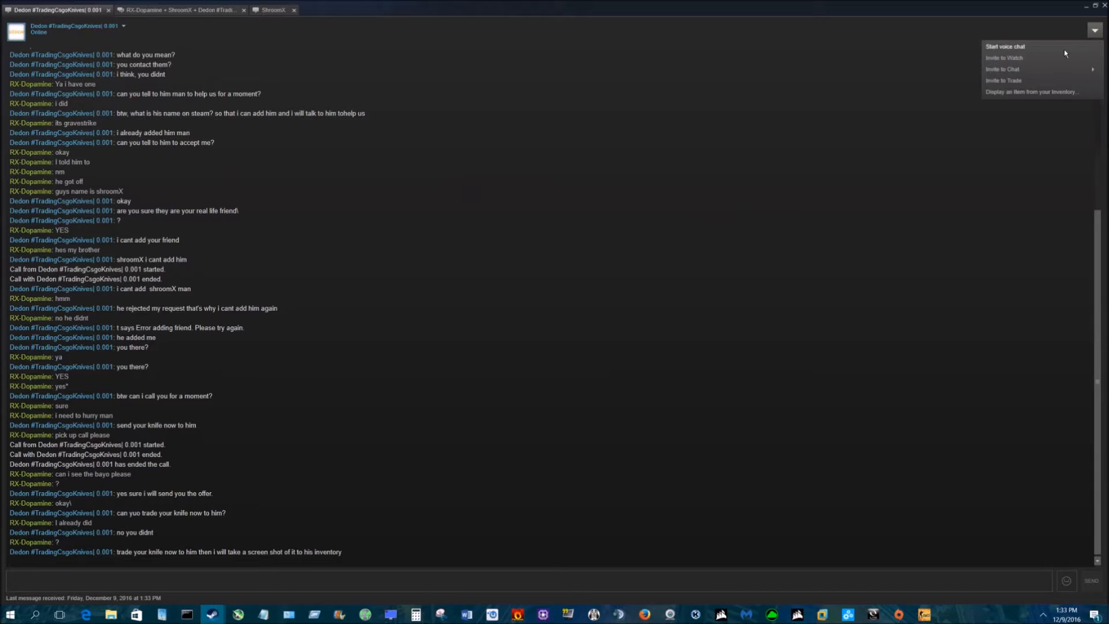
Maximize the trader's chat and start a voice chat with them
left_click(1004, 46)
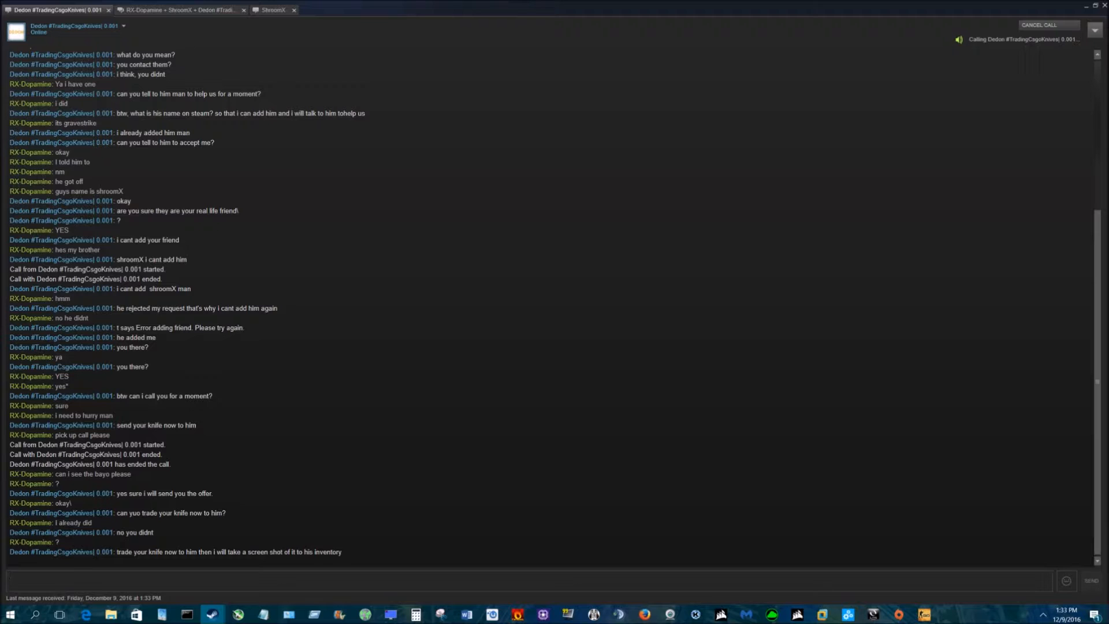
left_click(495, 573)
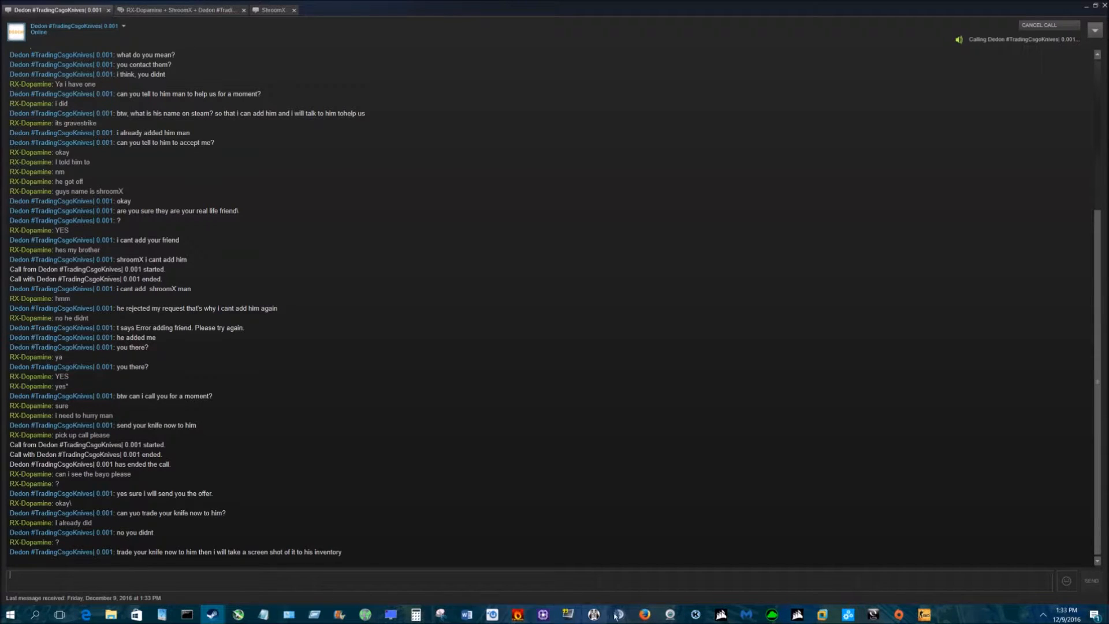
left_click(642, 614)
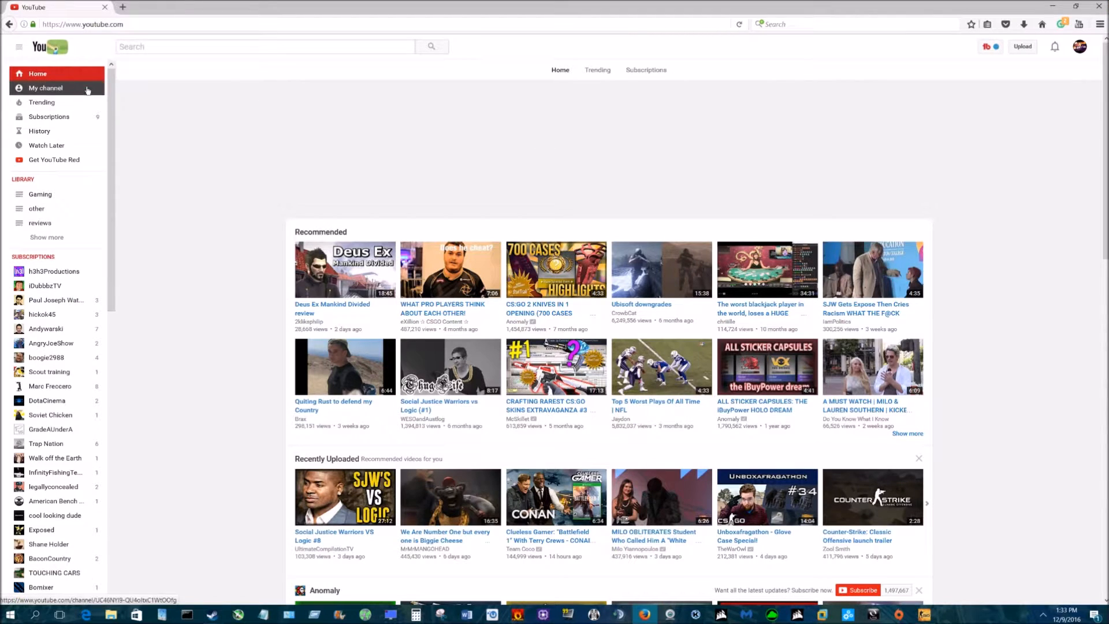
Play the New CSGO Trade Scam upload from your YouTube channel page
left_click(47, 88)
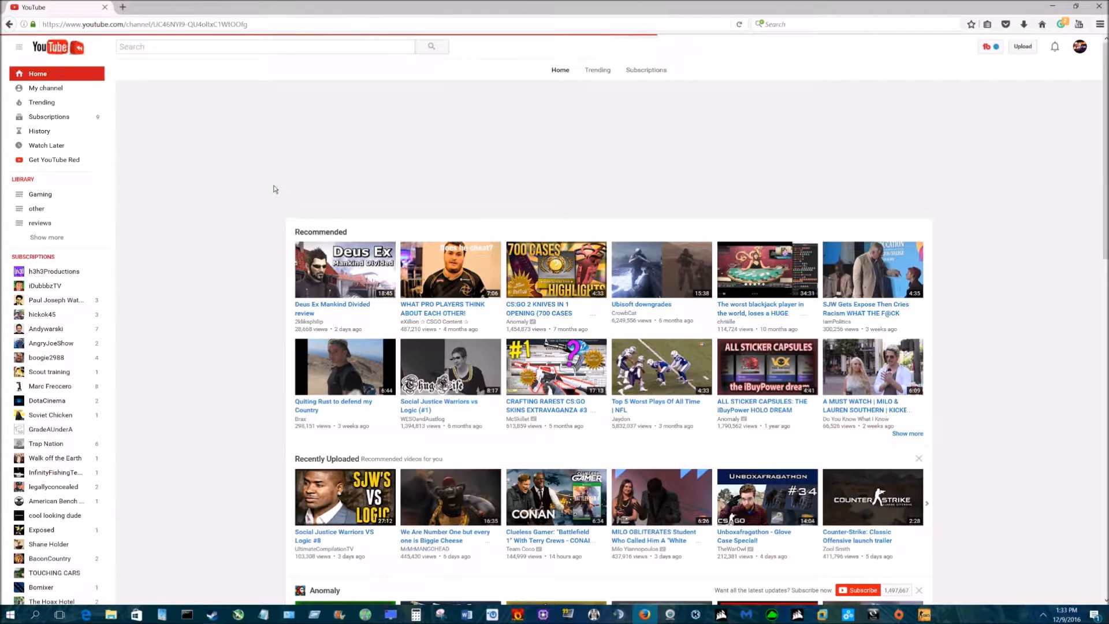
left_click(46, 87)
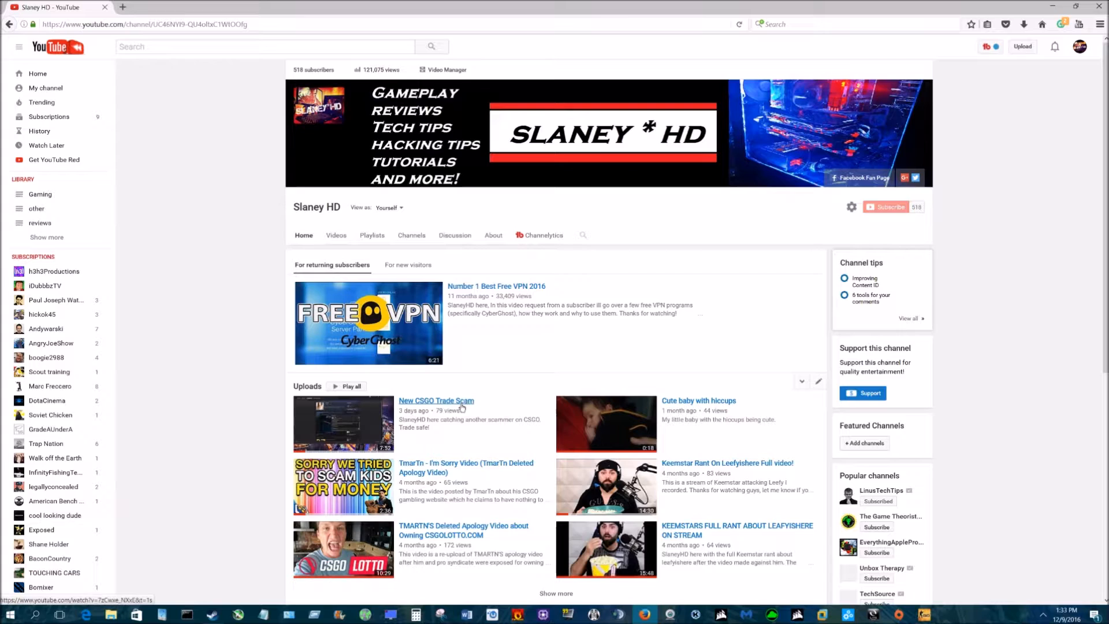
left_click(435, 400)
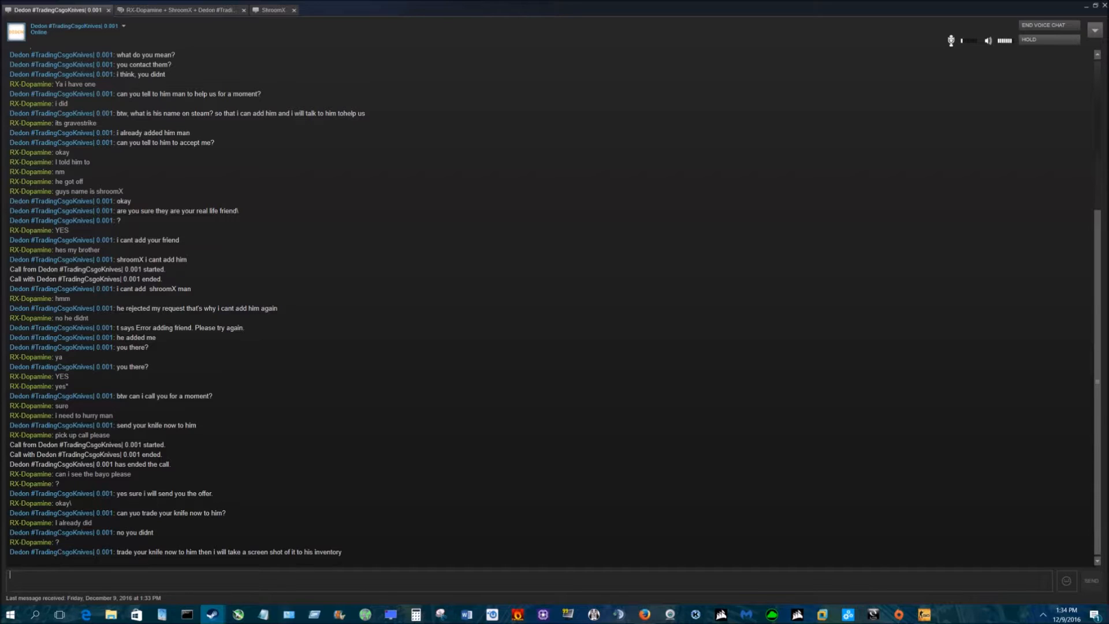
Glance at the friend's chat, then open the group chat with the trader and friend
right_click(297, 558)
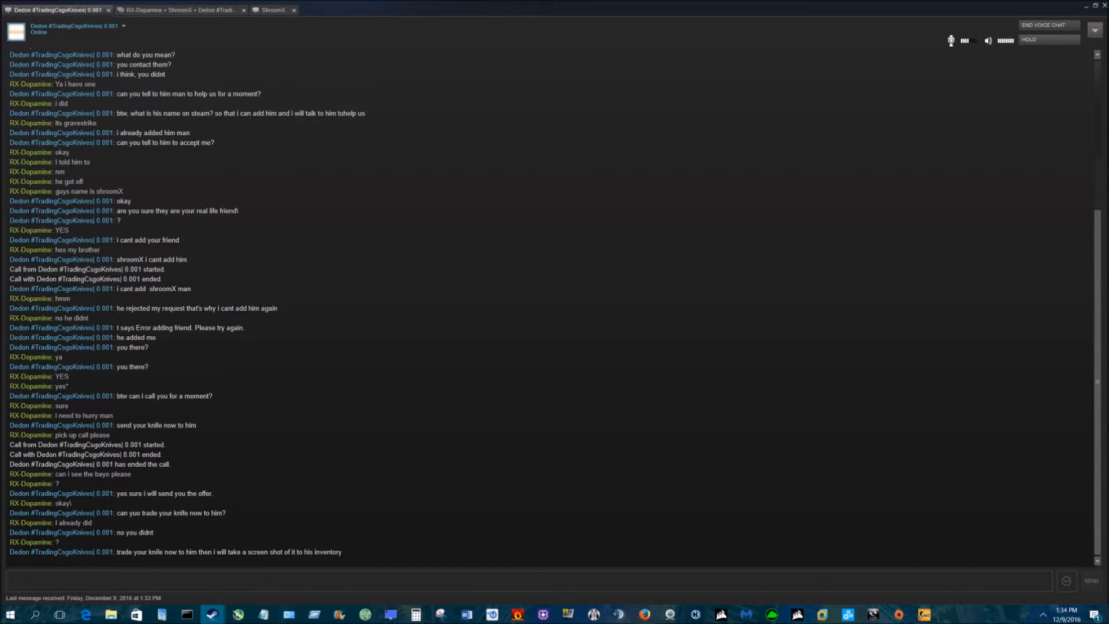
left_click(495, 580)
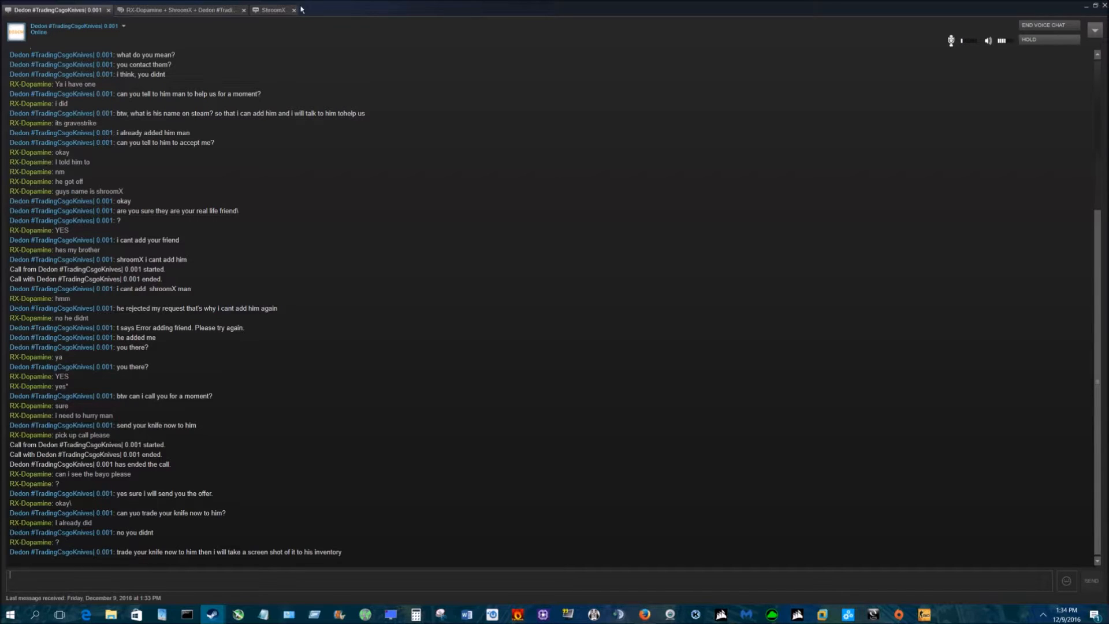
left_click(272, 10)
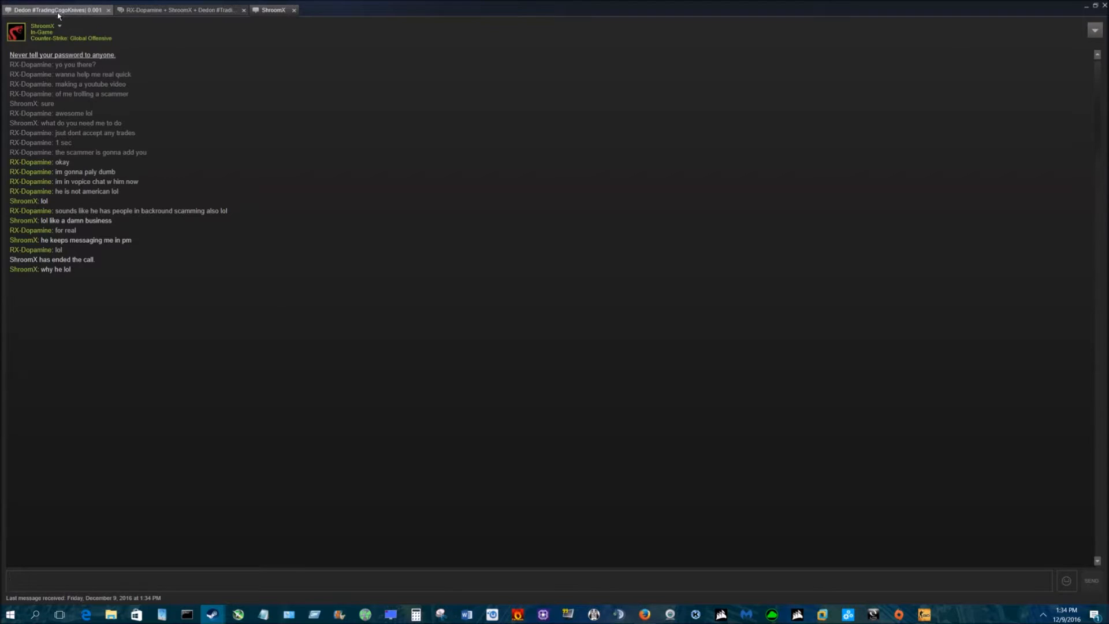
left_click(181, 10)
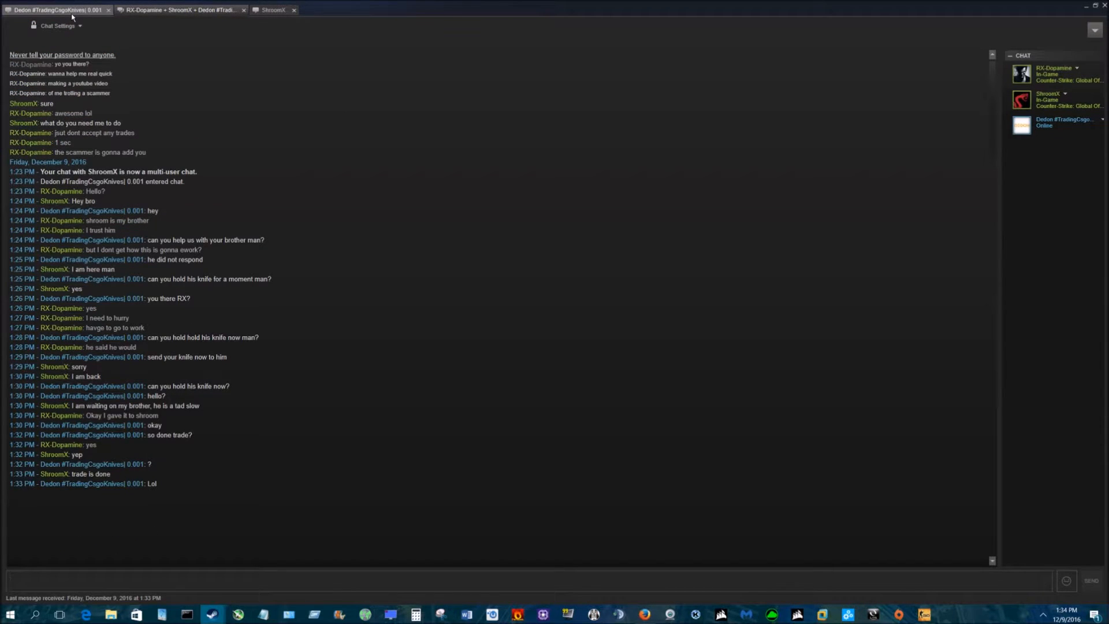
Return to the trader's chat and bring up their Steam Community profile
left_click(53, 9)
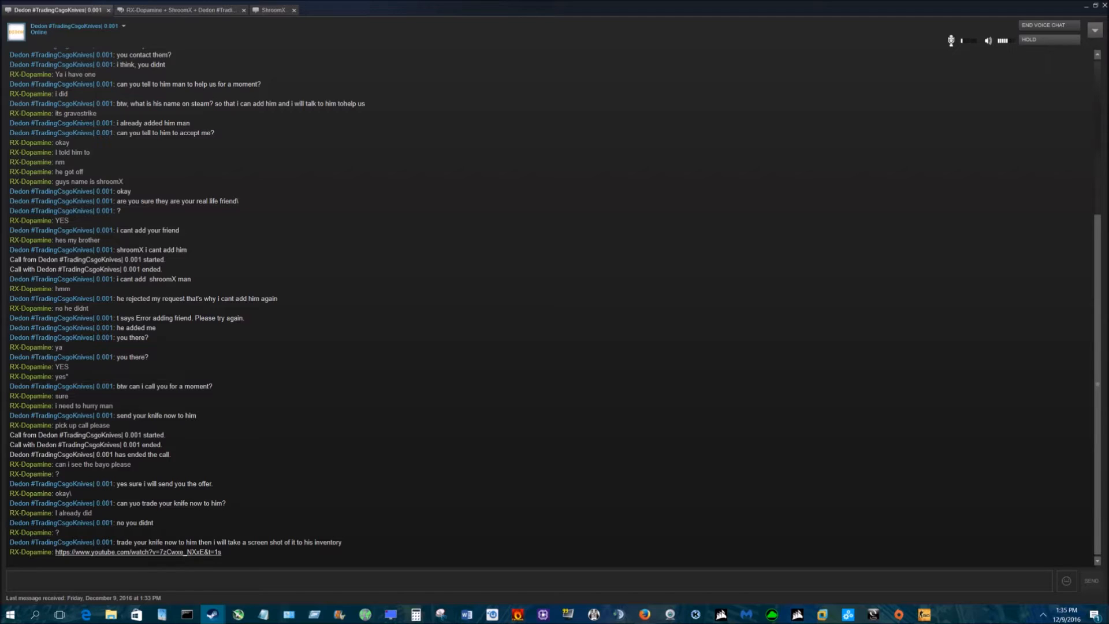
left_click(495, 580)
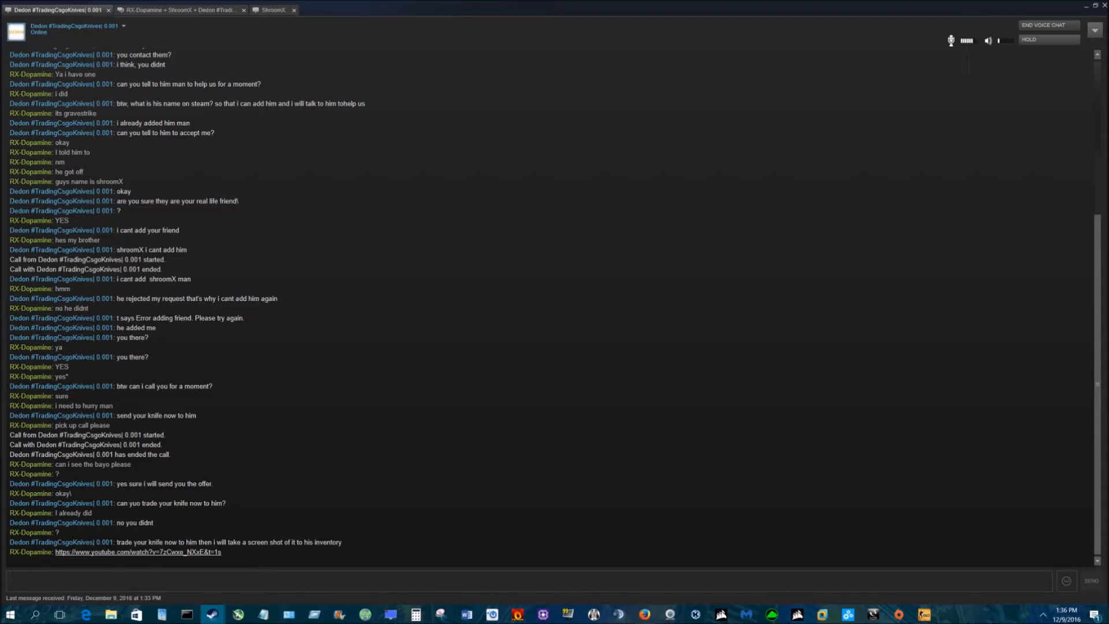
left_click(495, 574)
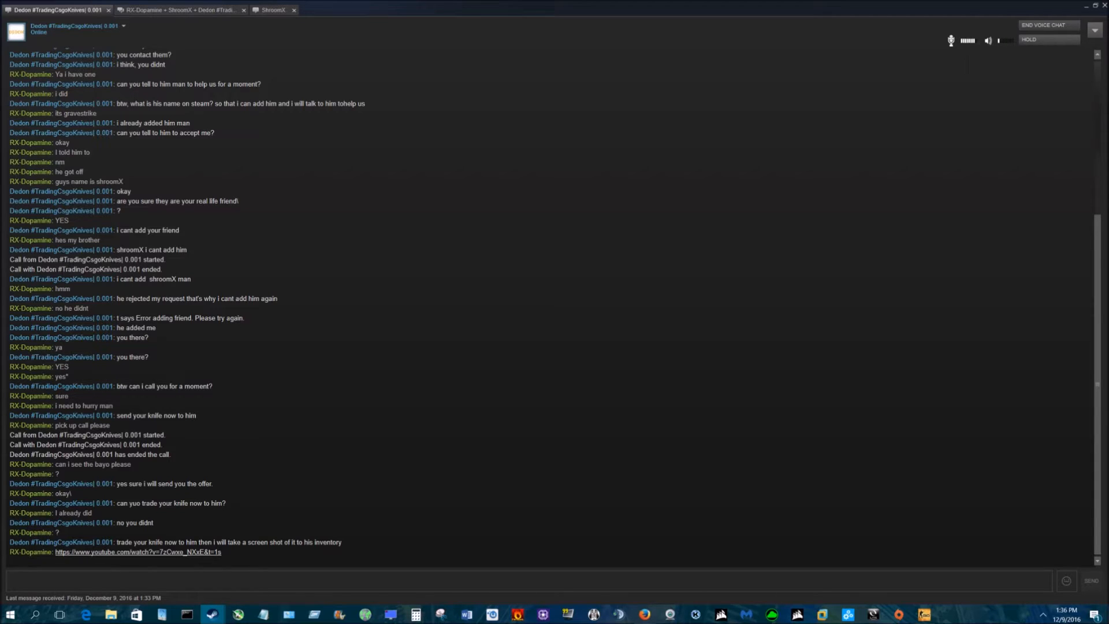
left_click(495, 573)
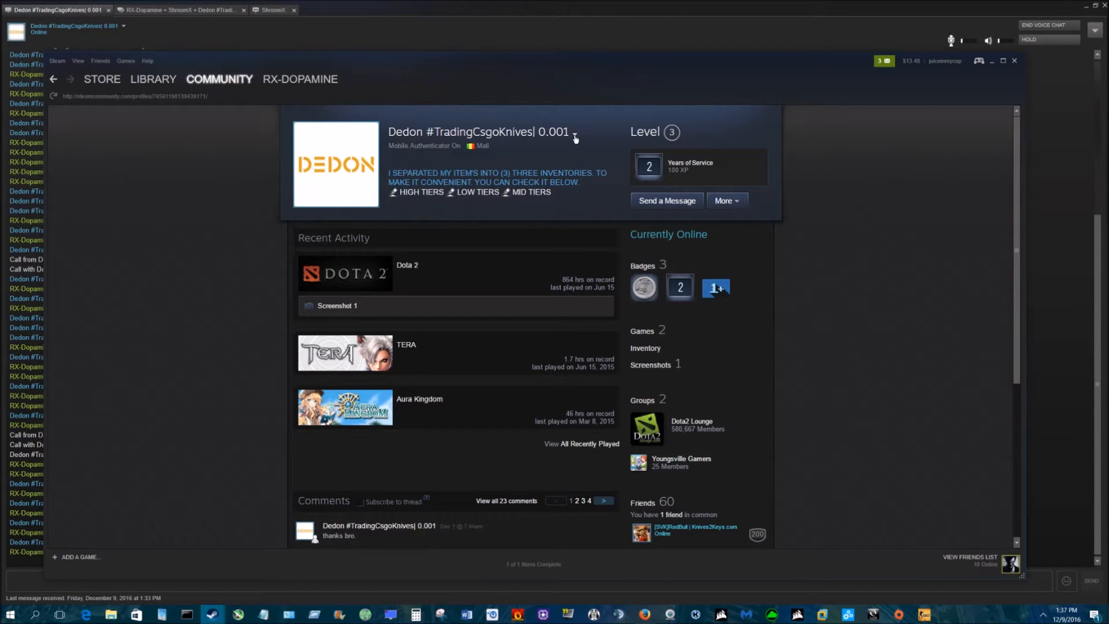
View the scammer's past aliases and confirm his inventory holds 0 items
left_click(574, 133)
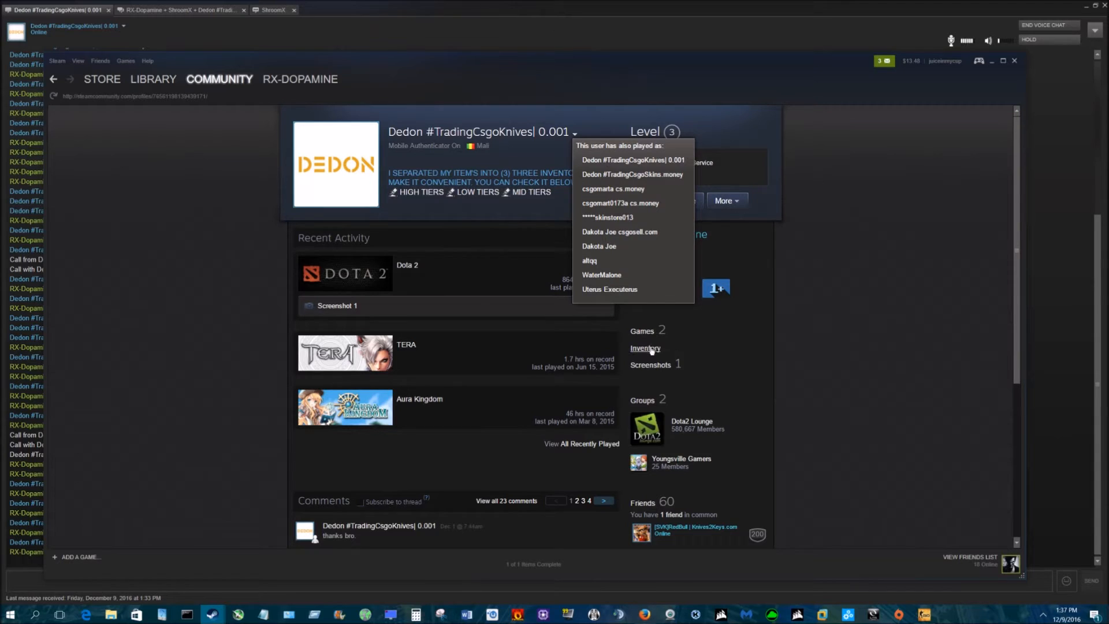
left_click(645, 347)
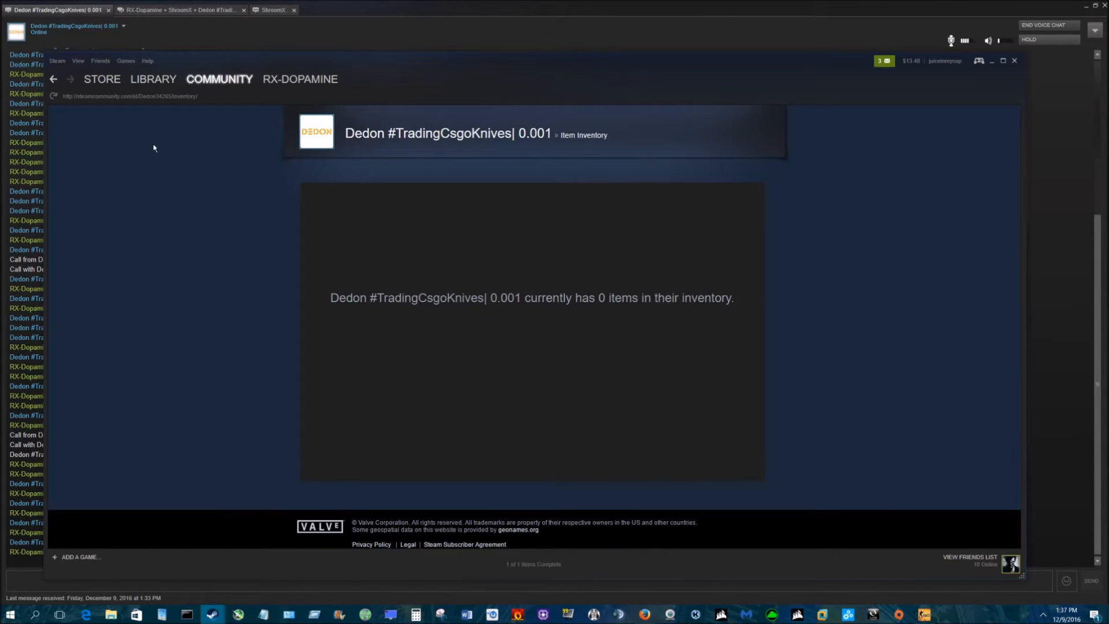
mouse_move(60, 79)
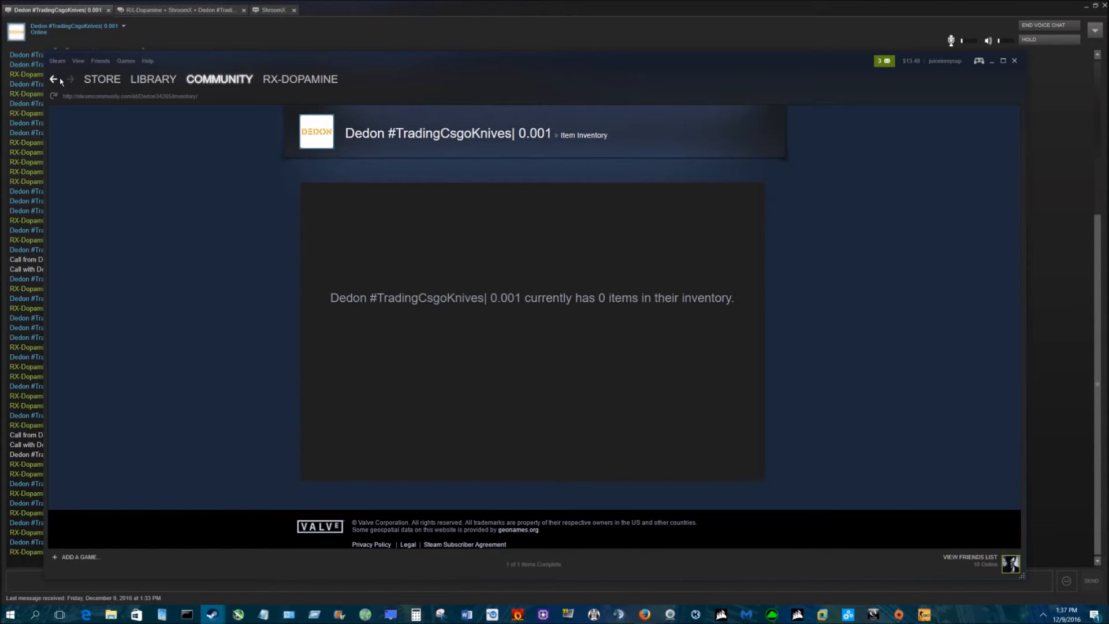
left_click(54, 79)
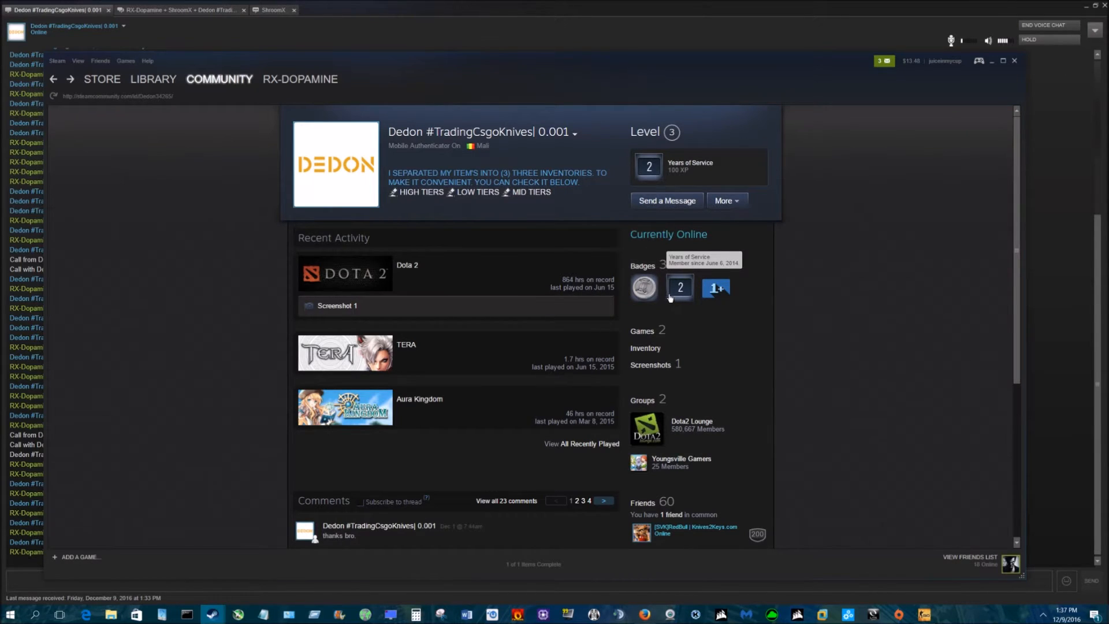
mouse_move(831, 450)
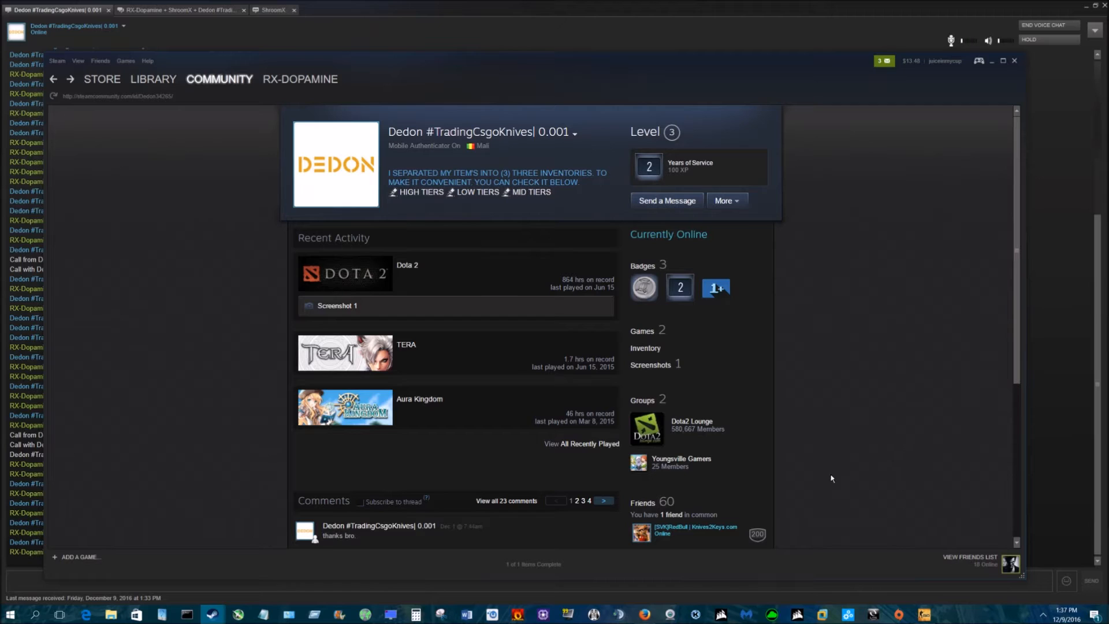
mouse_move(750, 320)
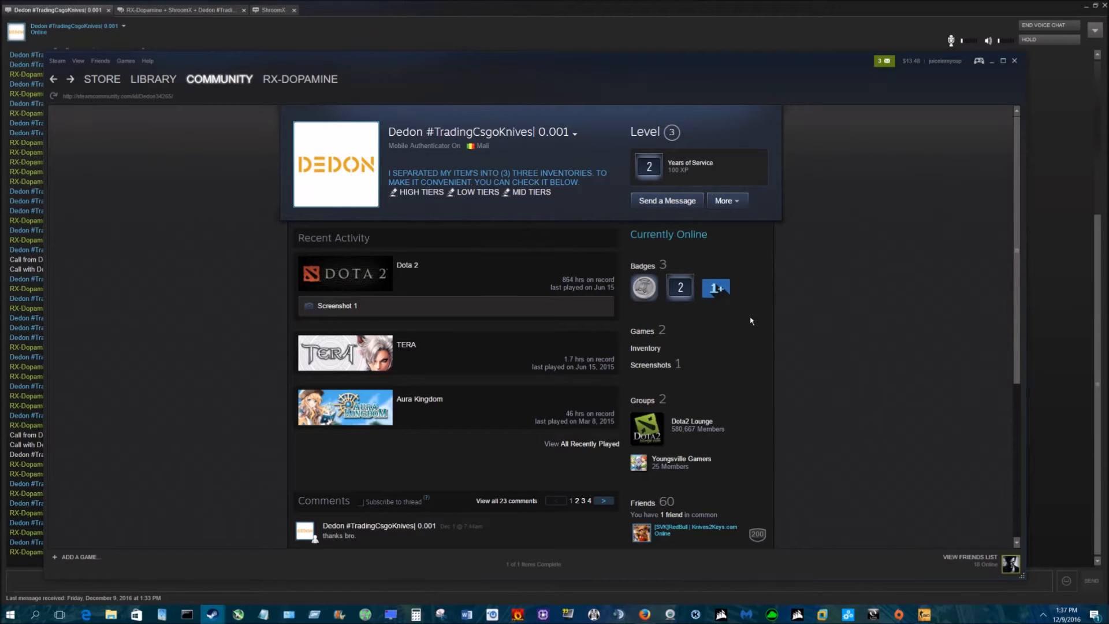
mouse_move(449, 155)
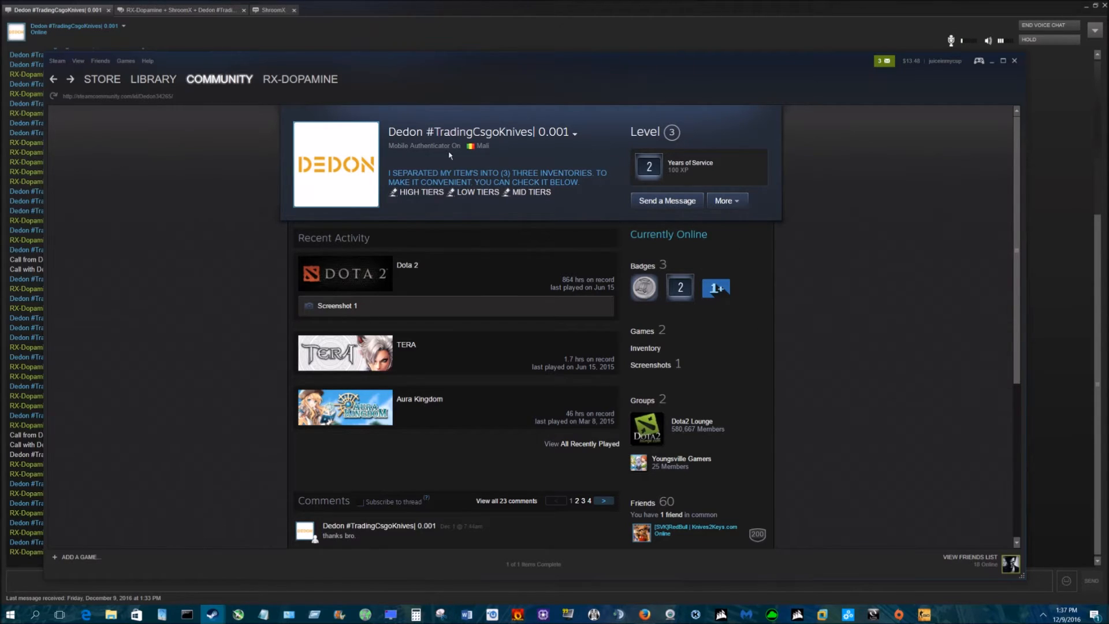
scroll("down", 3)
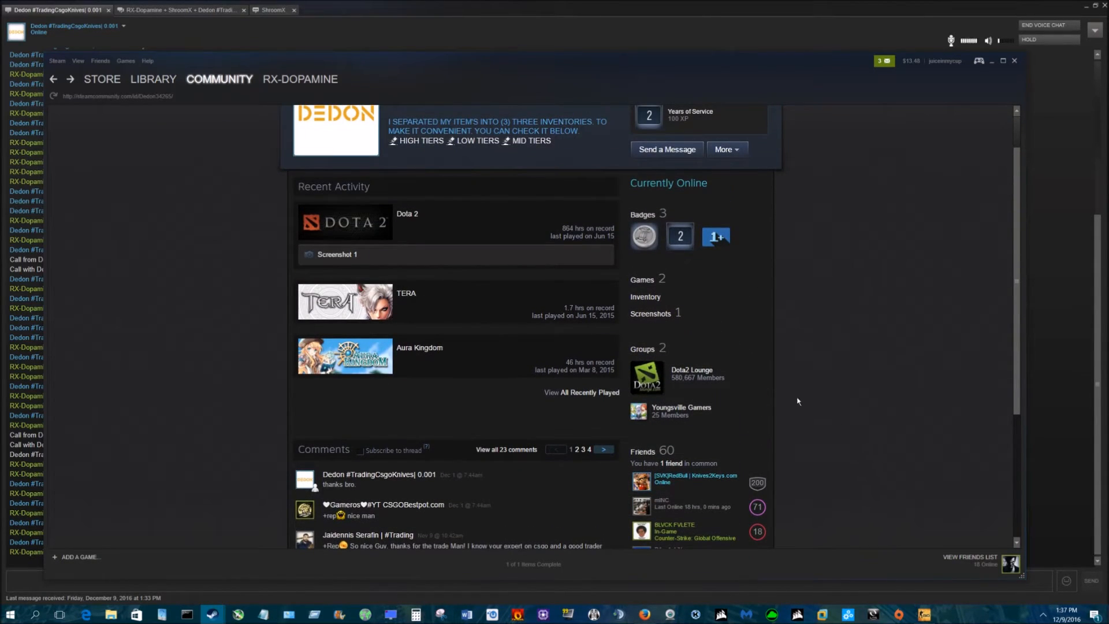
scroll("up", 3)
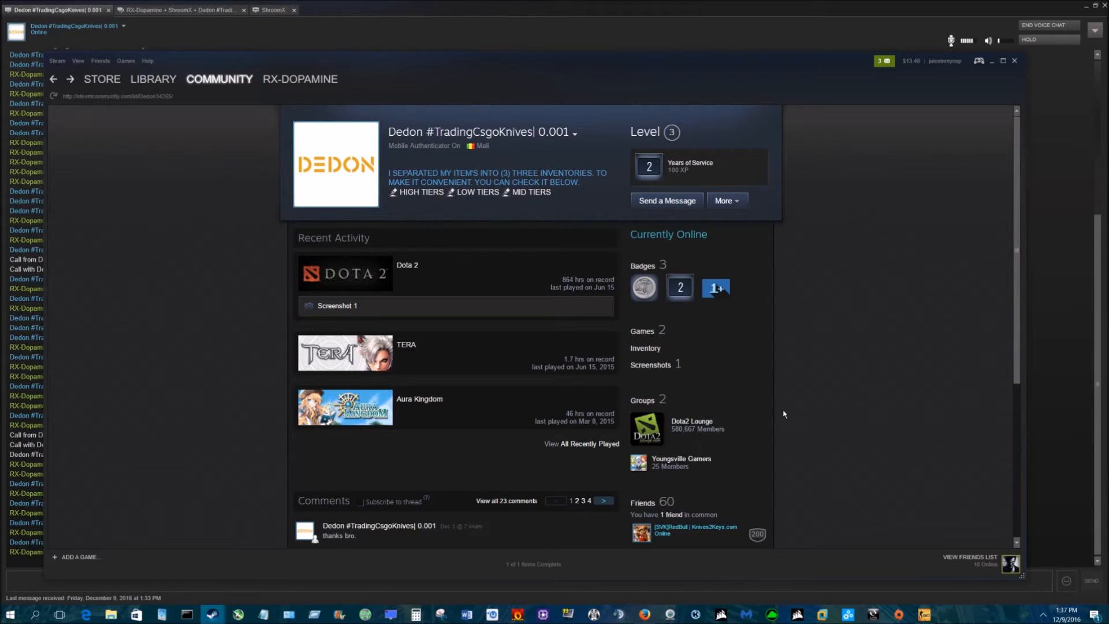
mouse_move(479, 195)
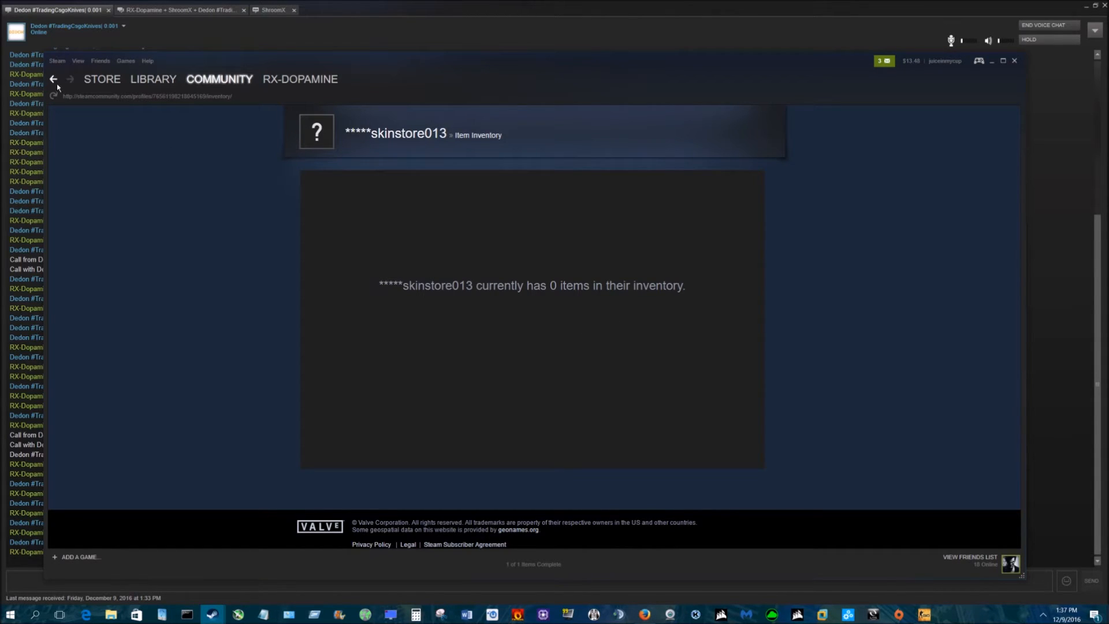
Go back to the scammer's profile, then switch to the helping friend's chat
left_click(53, 78)
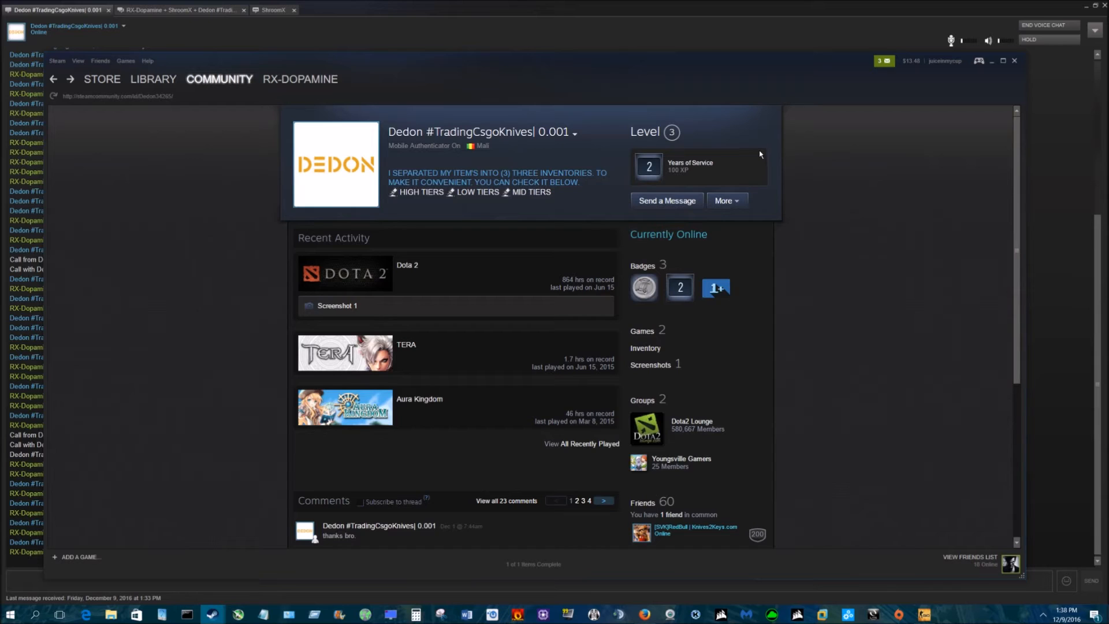
mouse_move(756, 154)
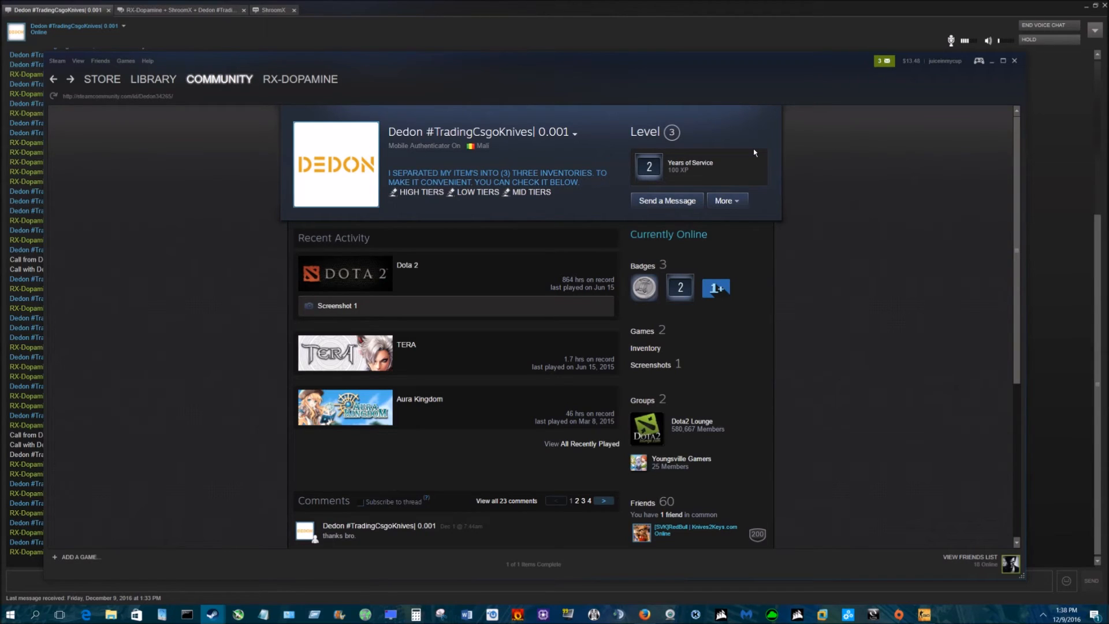
left_click(271, 9)
type("ill send you")
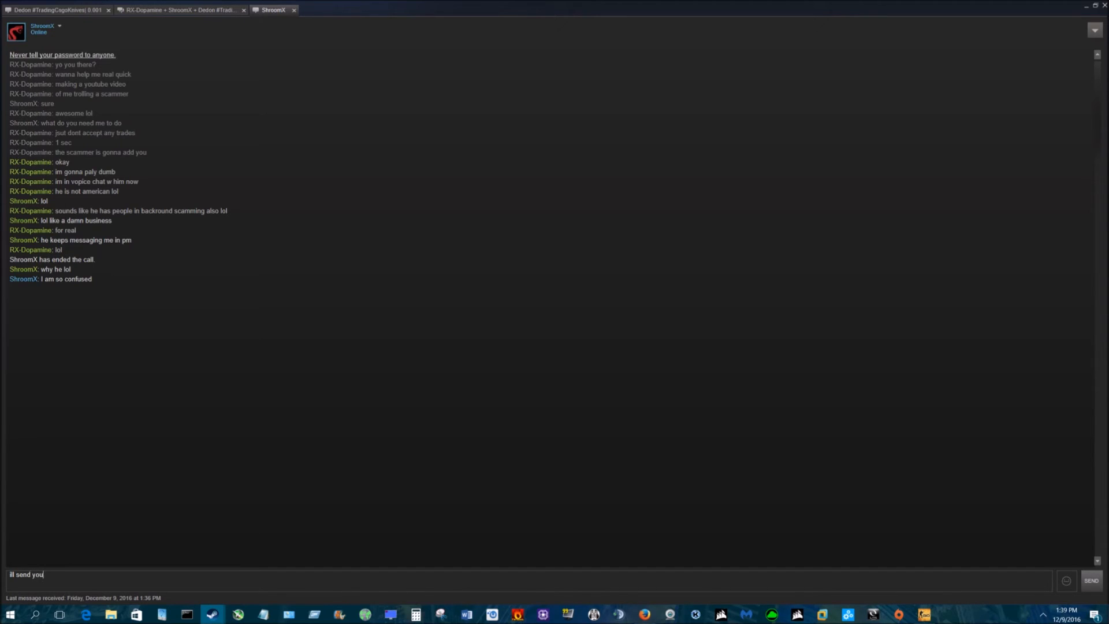
Send the friend a message promising the video when completed, then reopen the scammer's chat
type("video when c")
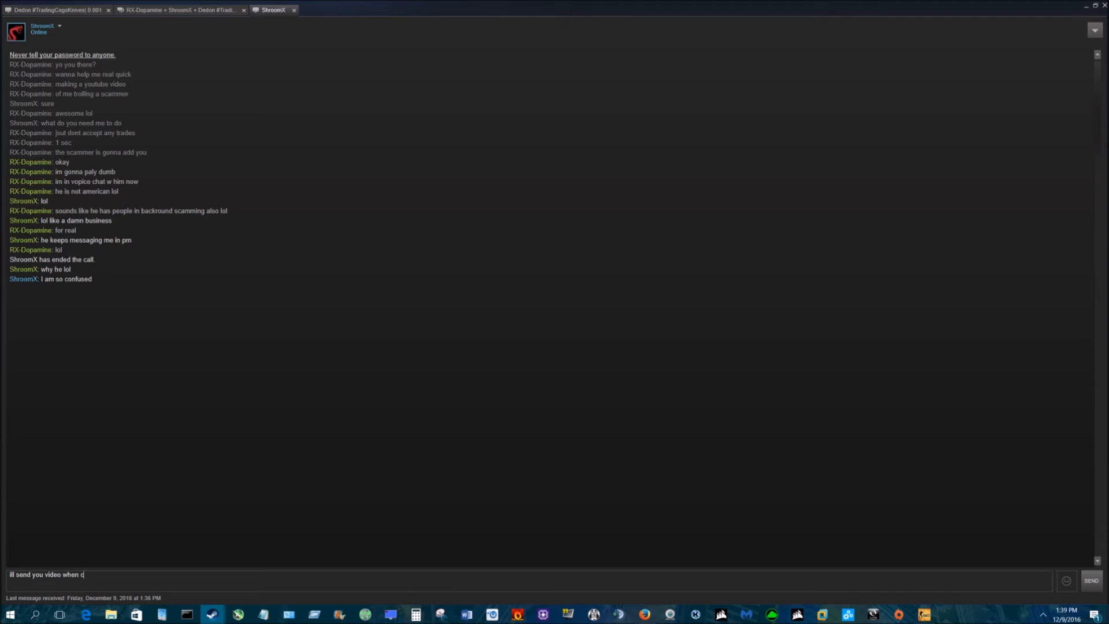
key("Return")
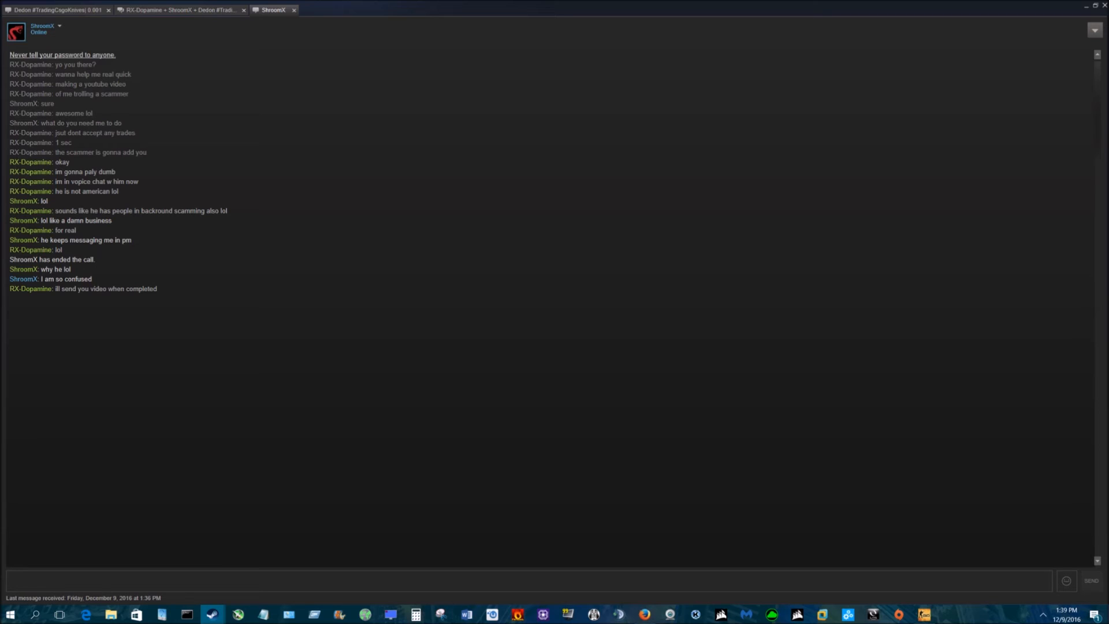
left_click(495, 580)
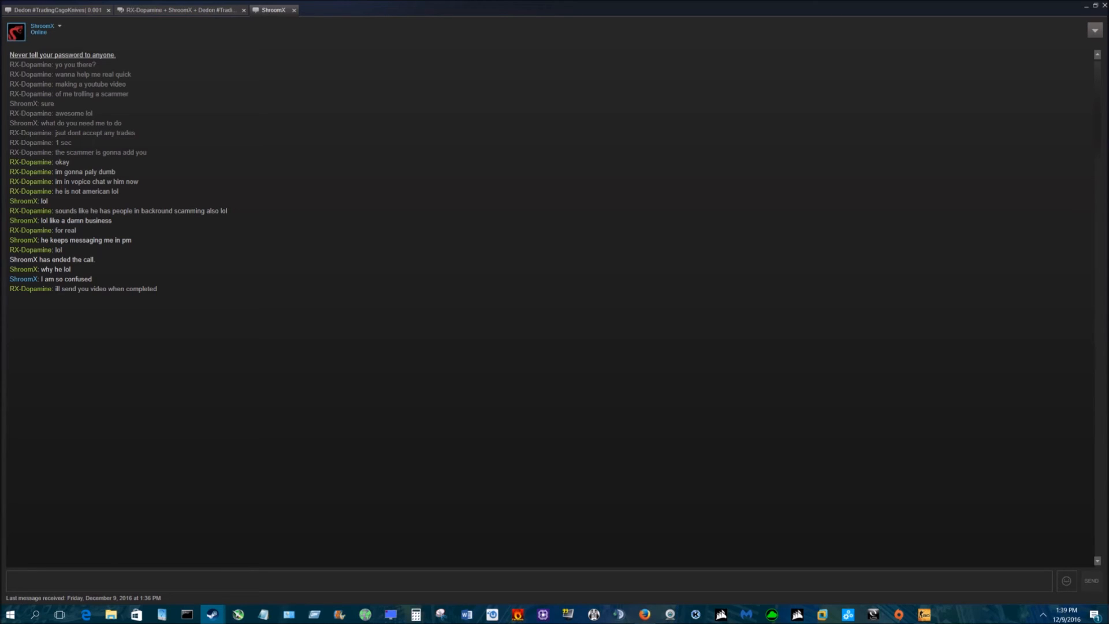
left_click(56, 10)
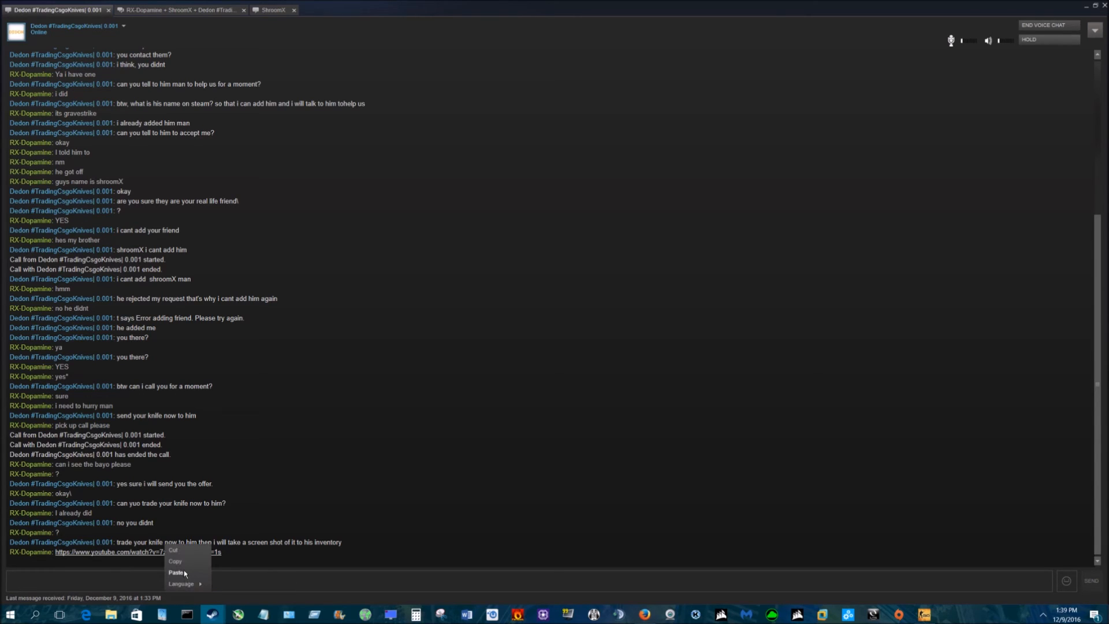
Paste and resend the YouTube link to the scammer, then glance at the friend's chat and return
left_click(177, 573)
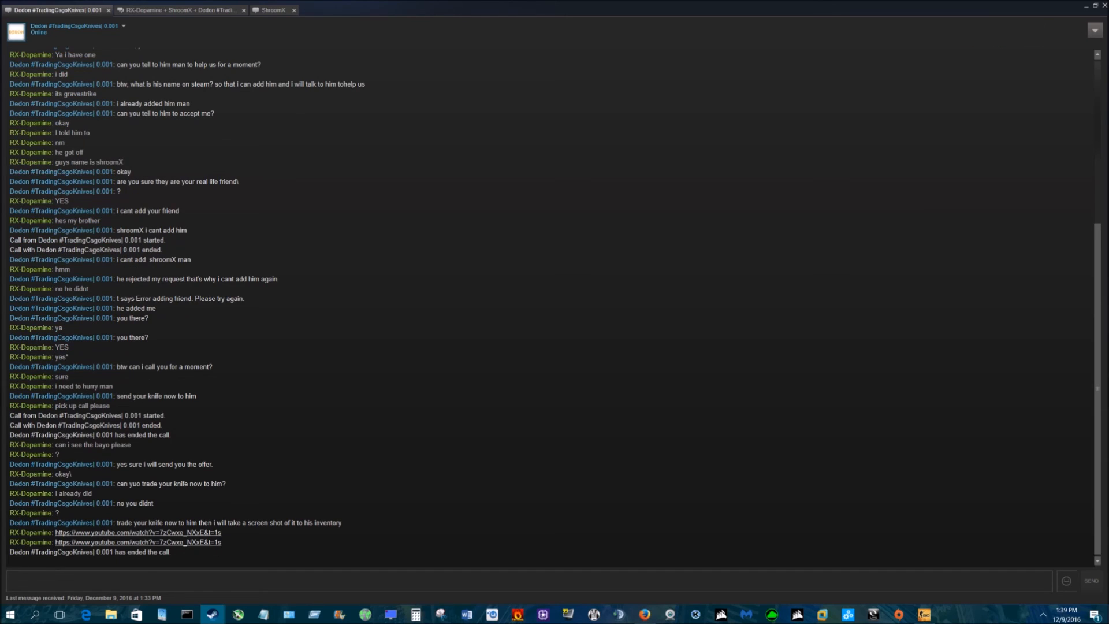
left_click(495, 574)
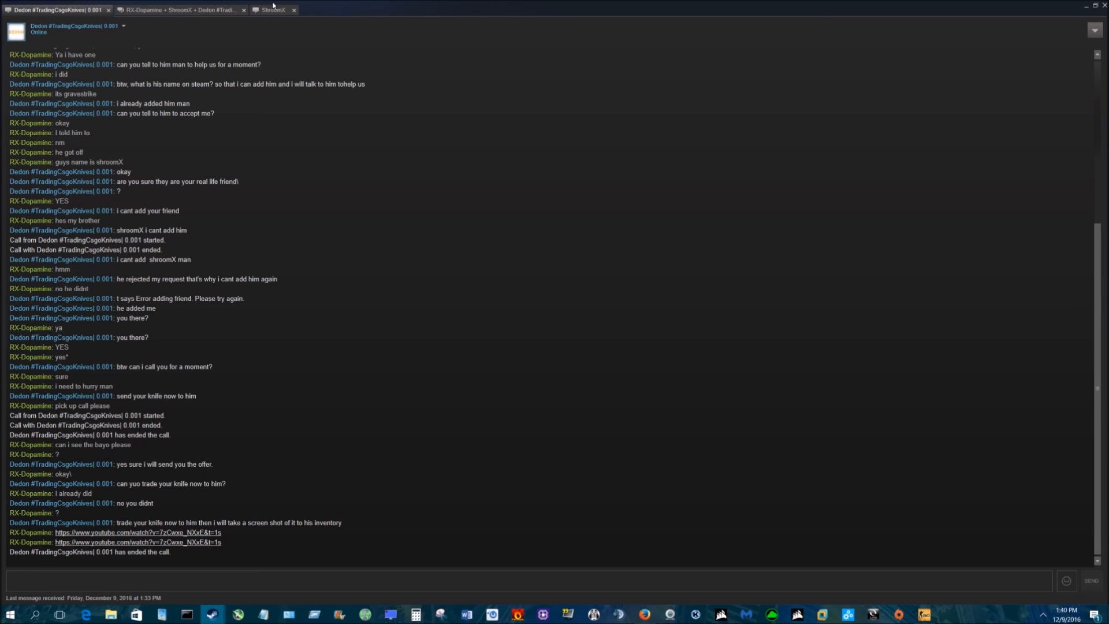
left_click(272, 9)
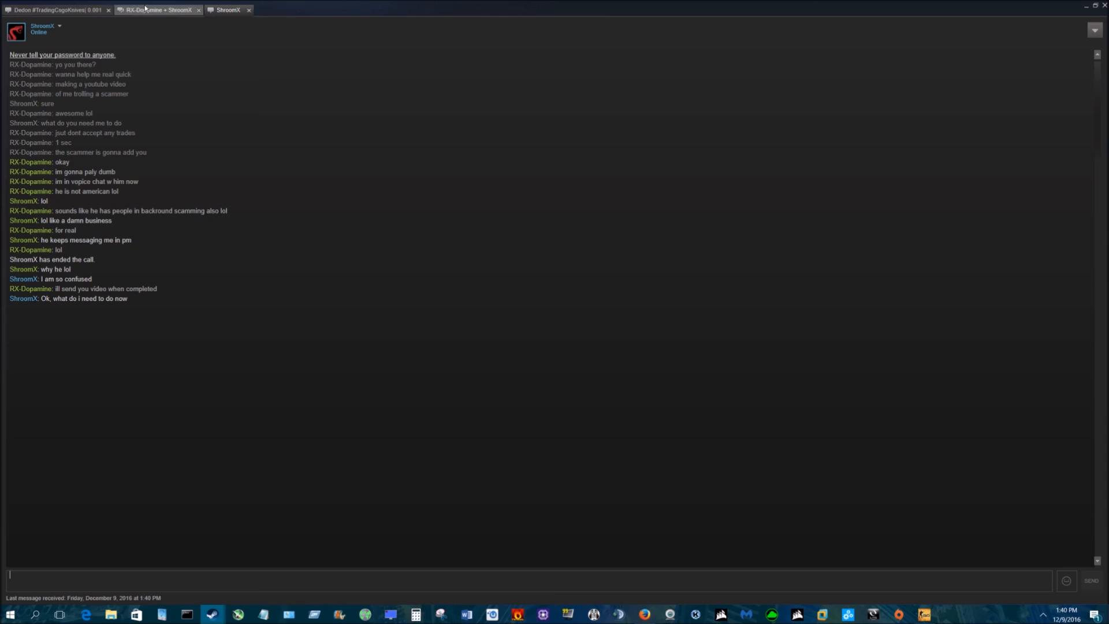
left_click(57, 10)
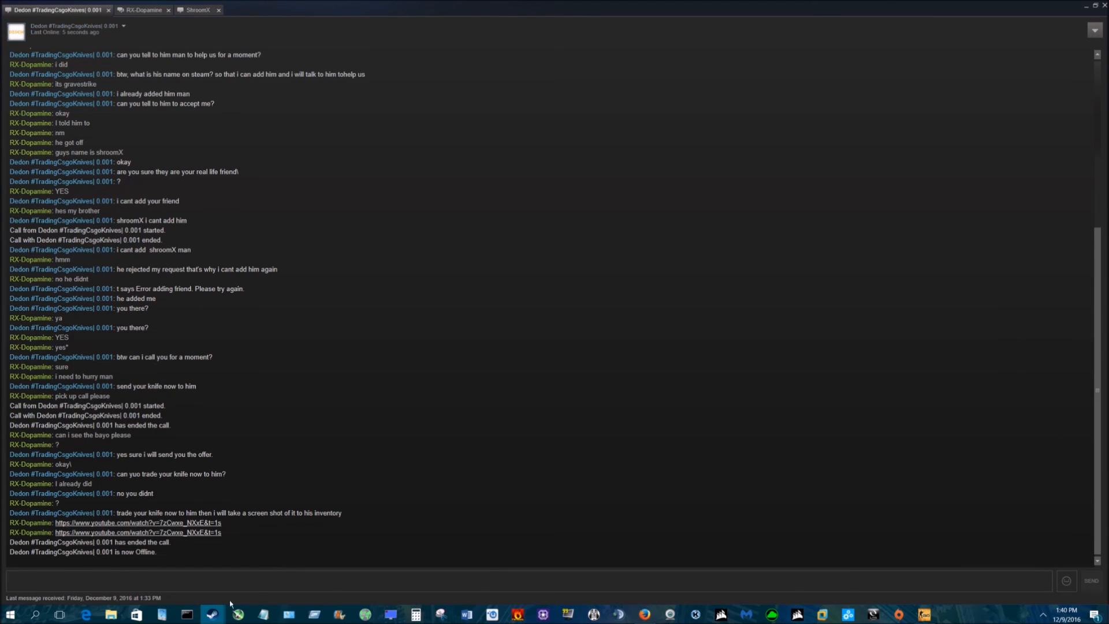